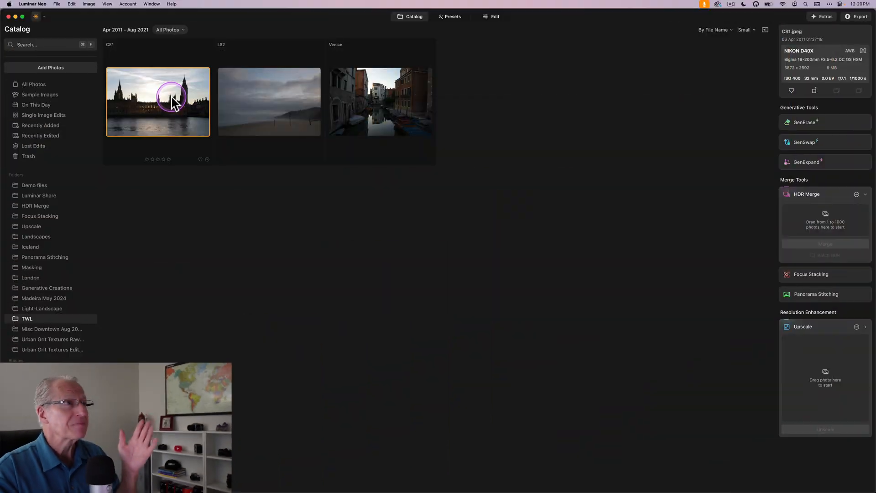
pyautogui.moveTo(165, 104)
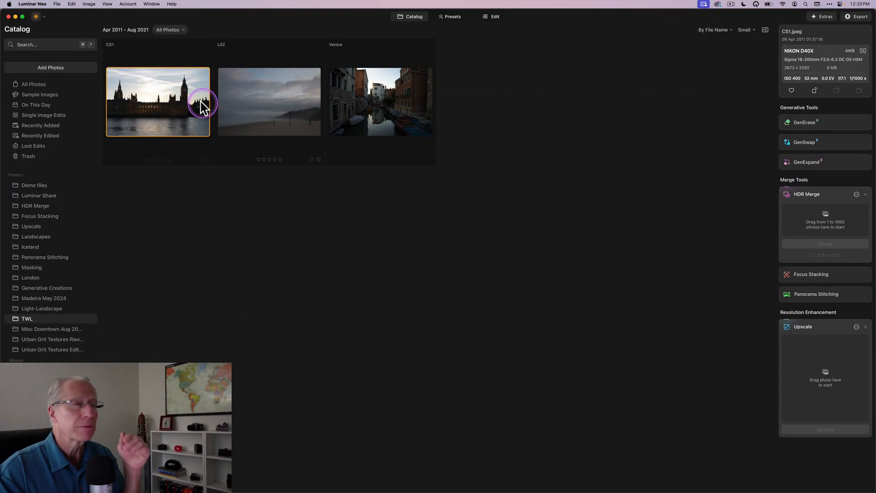
pyautogui.moveTo(57, 4)
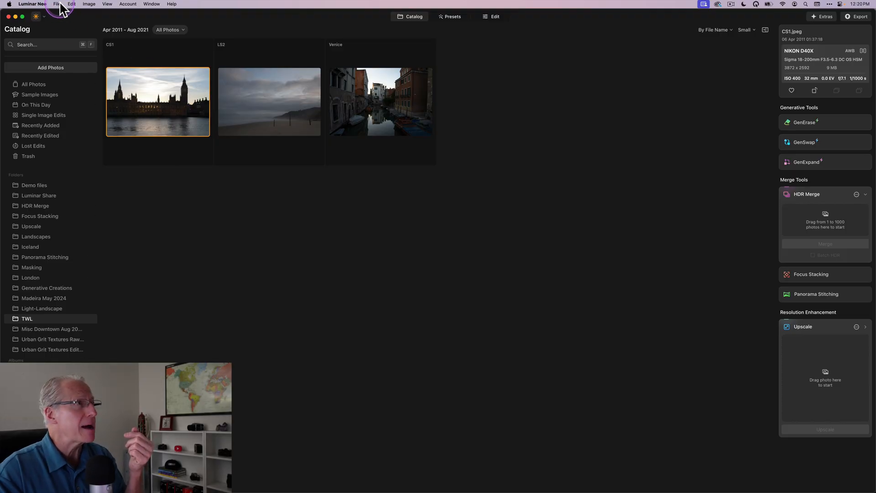
# Step: Switch the selected Houses of Parliament photo into the Presets module
pyautogui.click(56, 3)
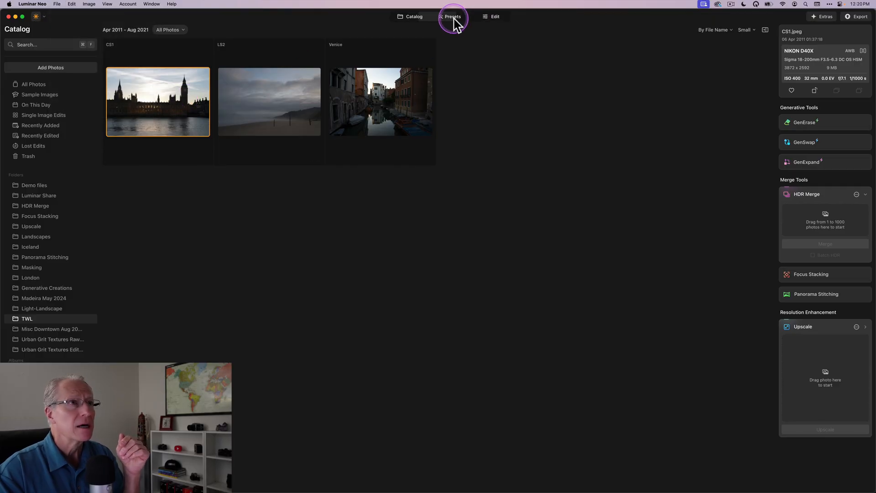
pyautogui.click(451, 16)
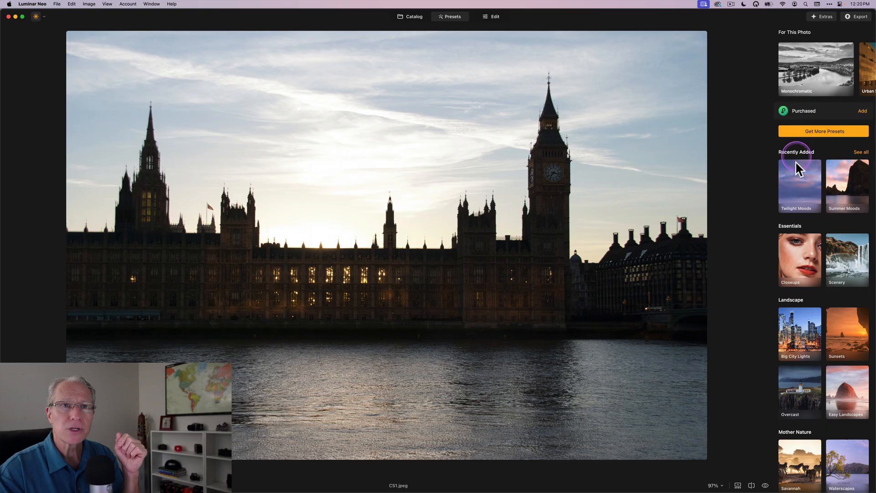
# Step: Show the Purchased presets and open the Twilight Moods collection of eight presets
pyautogui.click(809, 111)
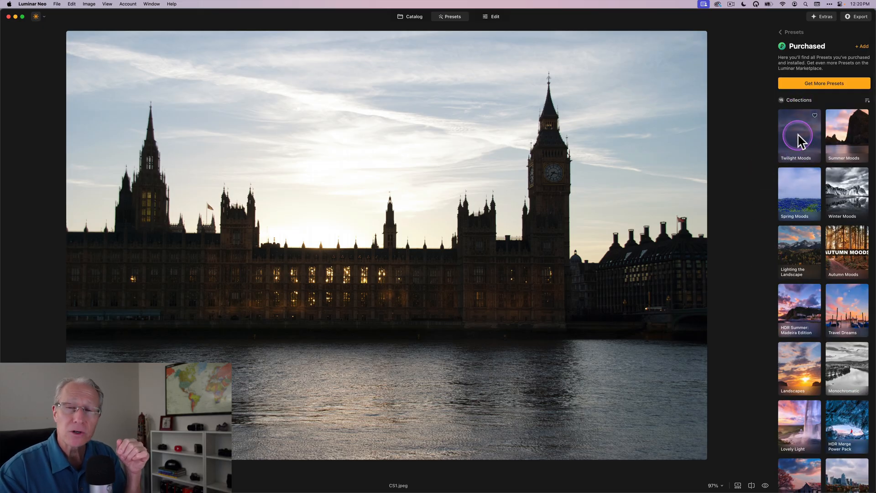
pyautogui.scroll(-3)
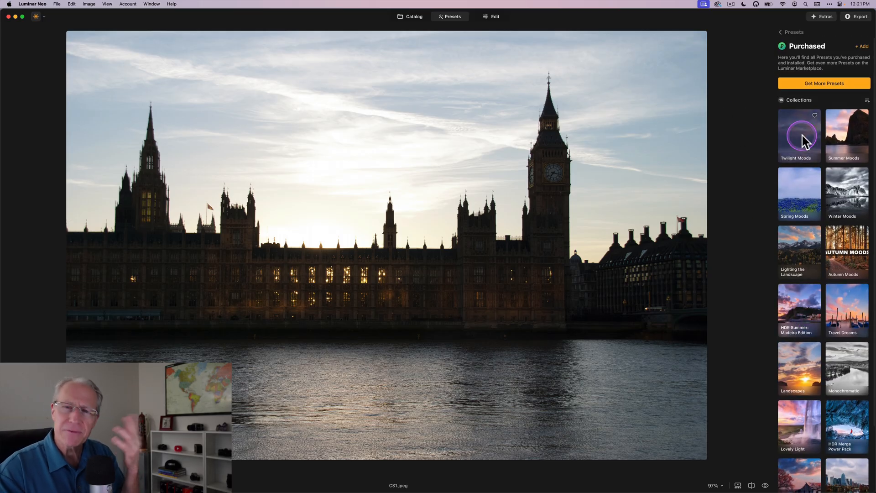
pyautogui.moveTo(803, 140)
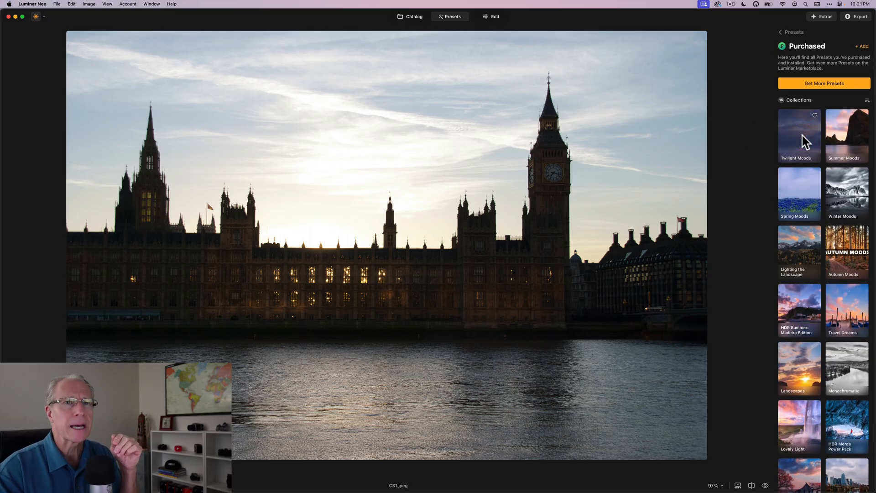
pyautogui.click(800, 135)
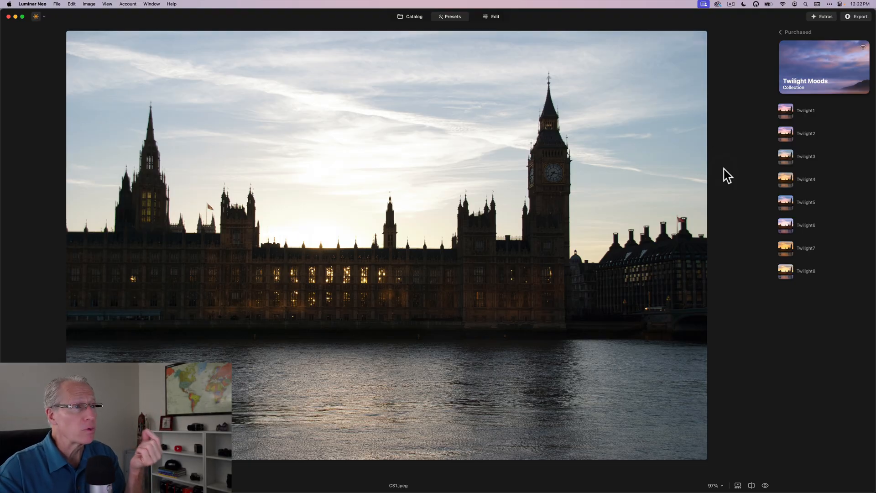
# Step: Preview Twilight2 through Twilight8 in turn on the Parliament photo
pyautogui.click(787, 111)
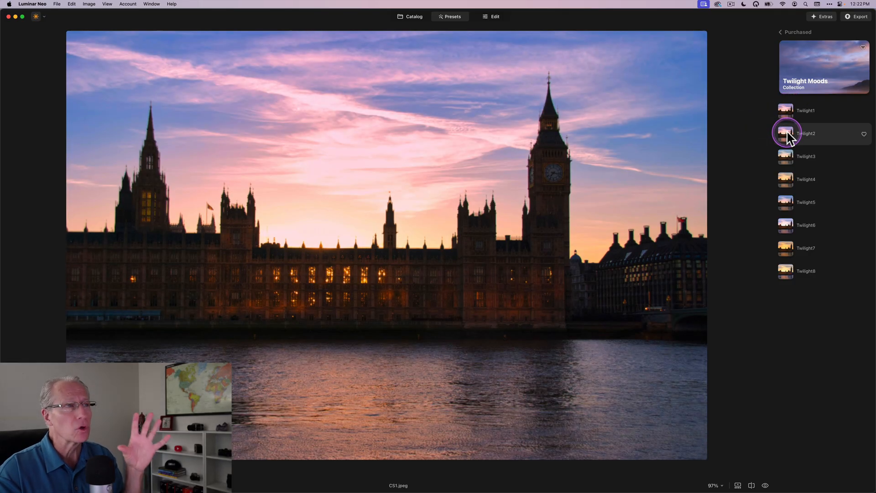
pyautogui.click(807, 156)
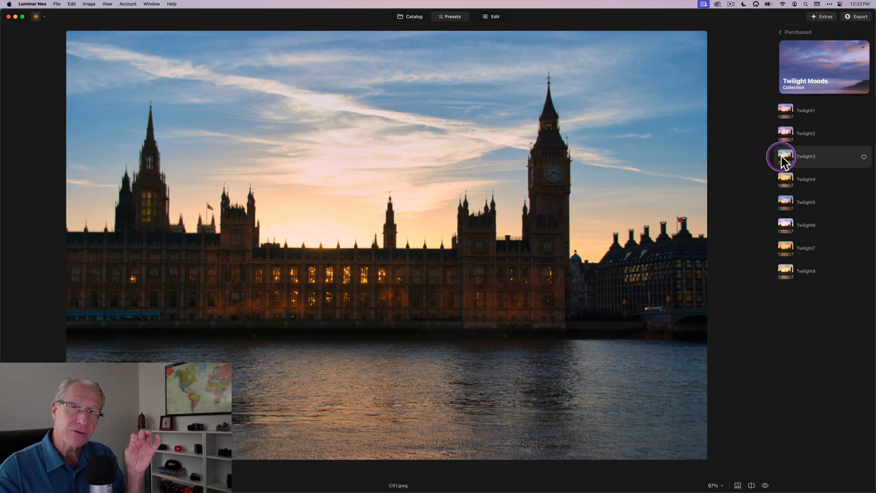
pyautogui.click(785, 156)
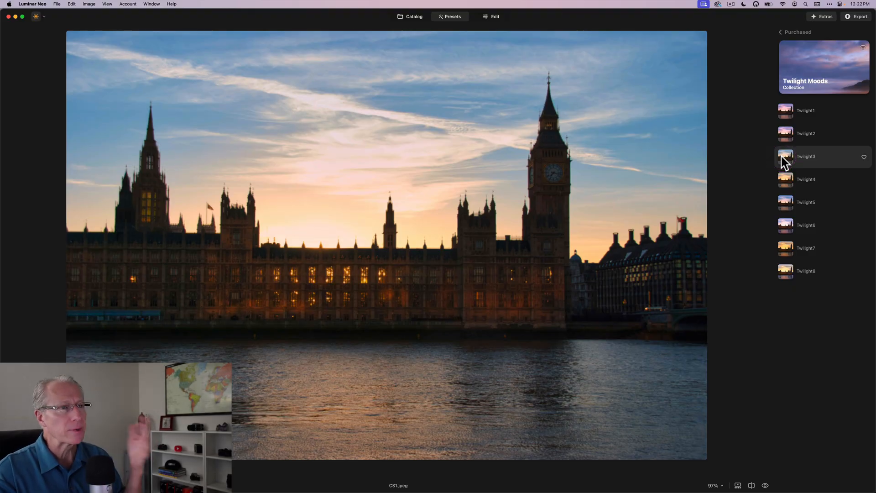
pyautogui.click(787, 179)
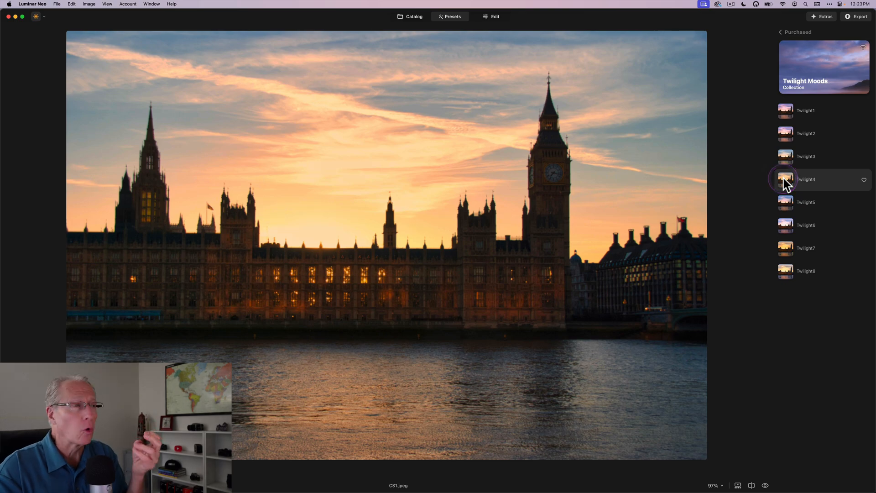
pyautogui.click(786, 203)
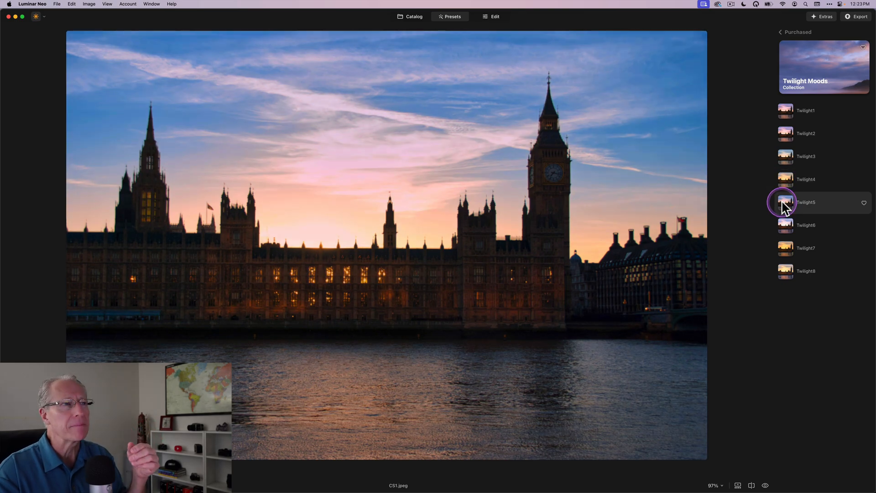
pyautogui.click(785, 224)
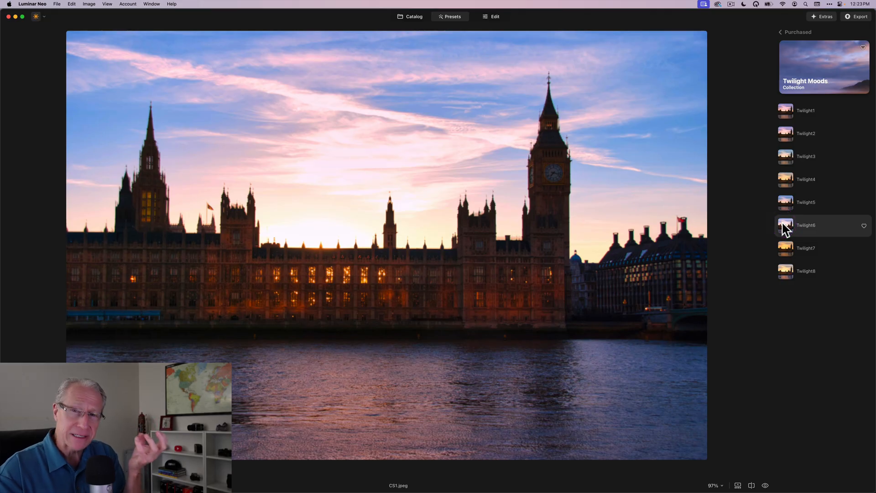
pyautogui.click(786, 249)
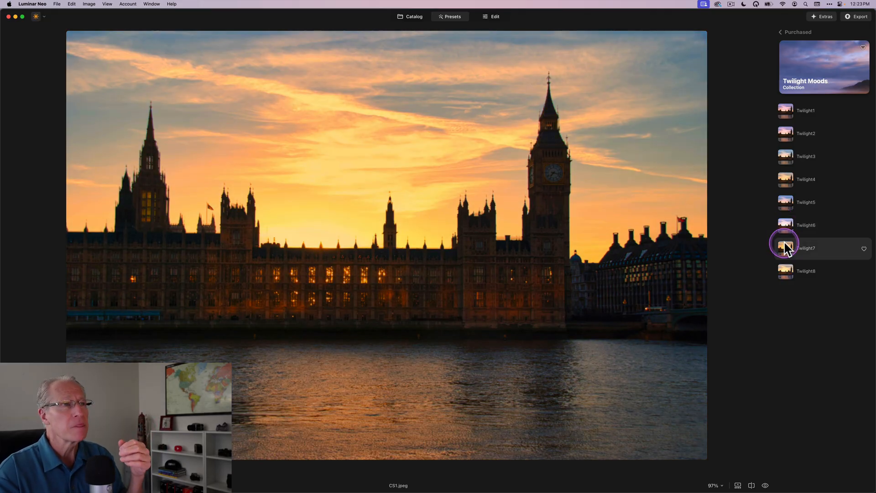
pyautogui.click(787, 272)
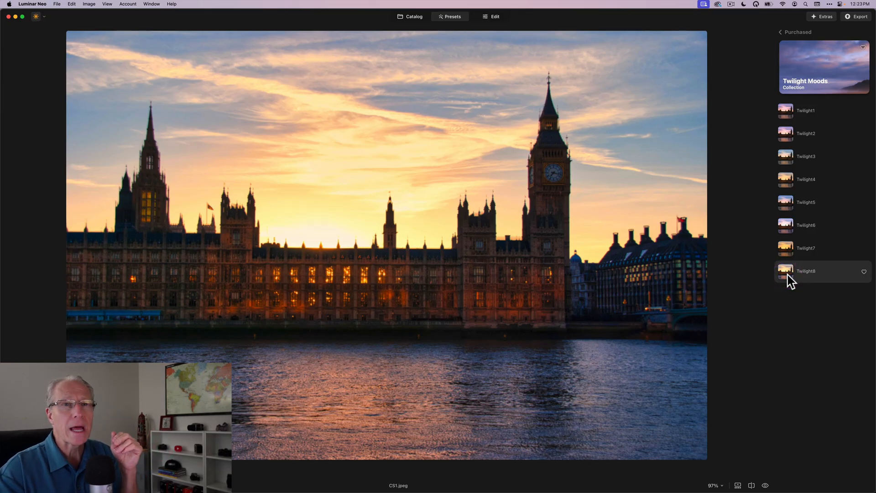
# Step: Apply Twilight6 to the Parliament photo and lower its amount with the strength slider
pyautogui.click(786, 225)
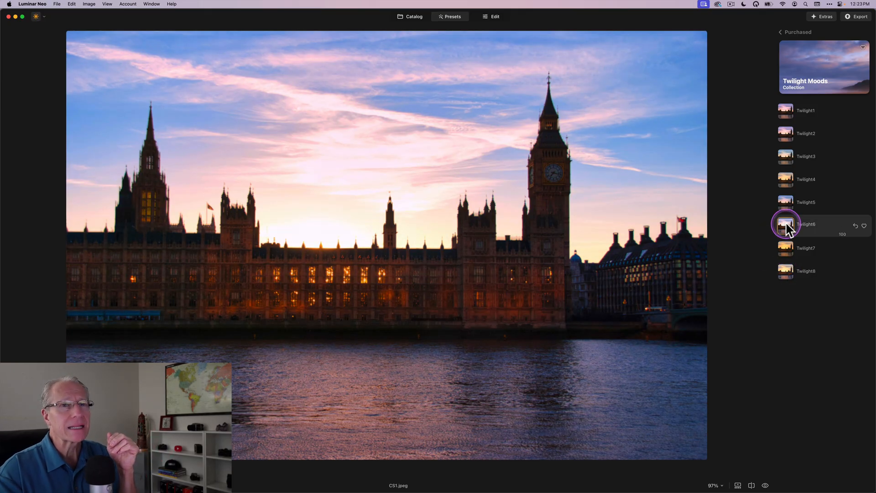
pyautogui.click(786, 224)
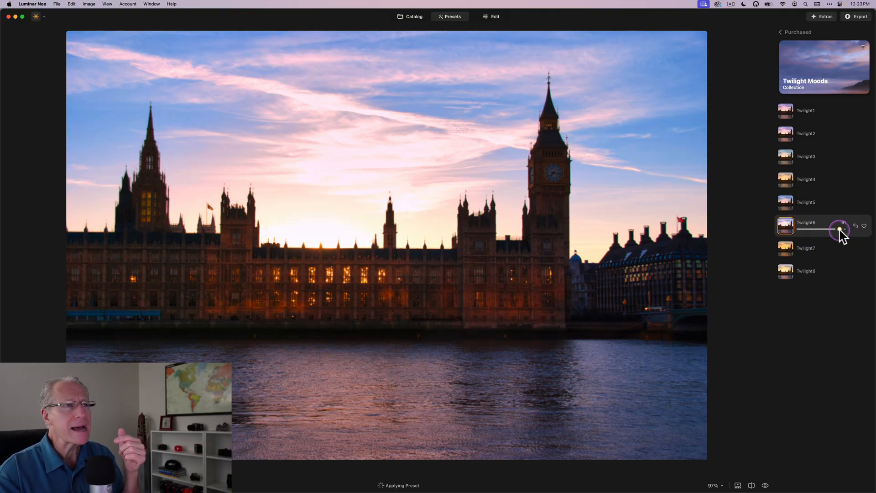
pyautogui.moveTo(843, 230); pyautogui.dragTo(827, 230)
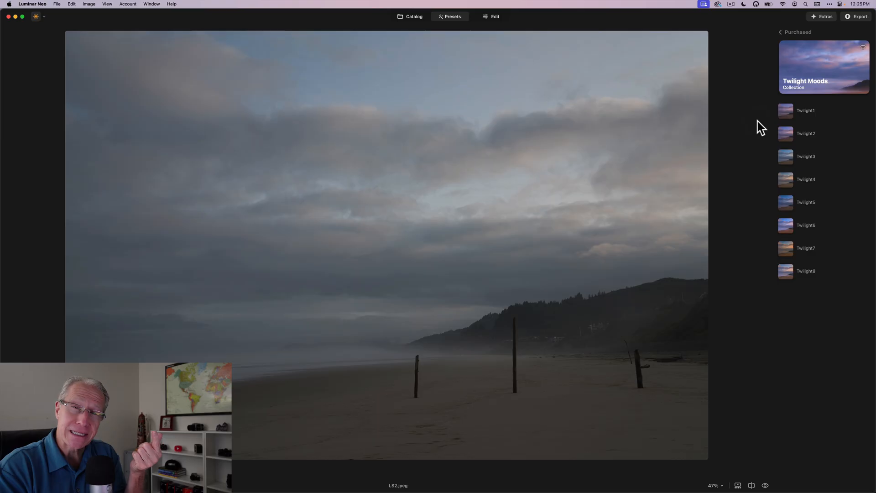
# Step: Preview the Twilight presets, including Twilight6, 7 and 8, on the foggy beach photo without keeping any
pyautogui.click(786, 111)
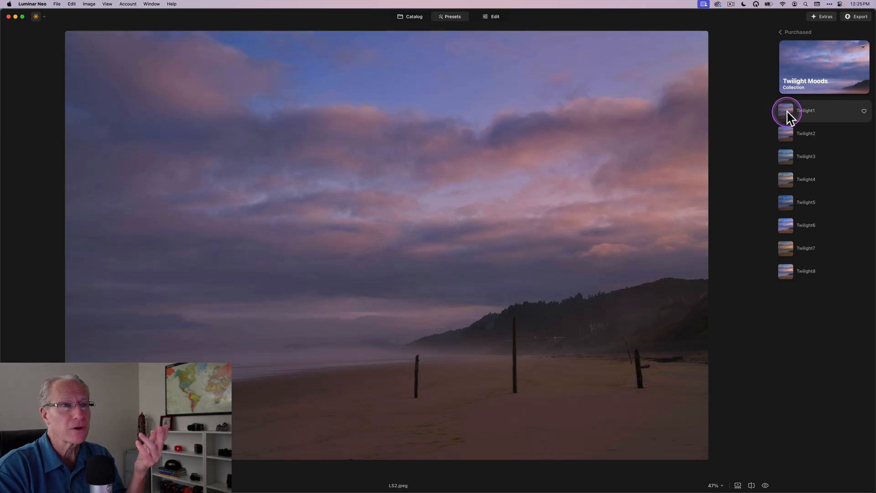
pyautogui.click(786, 133)
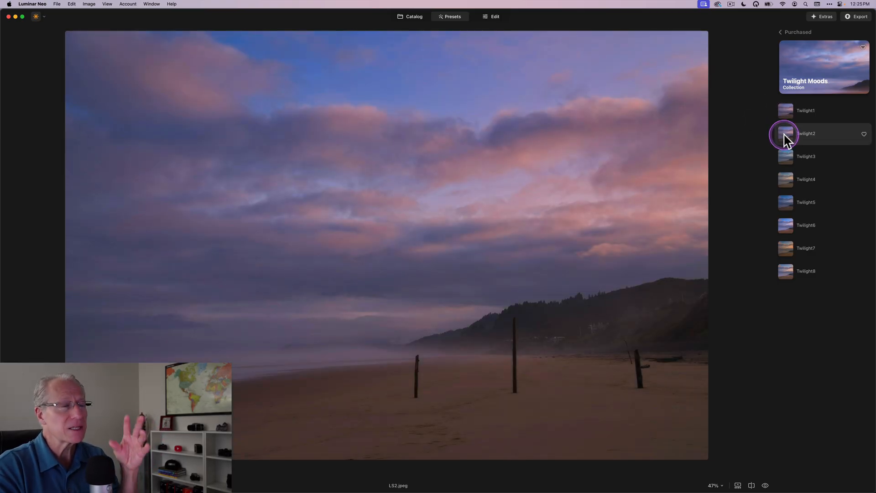
pyautogui.click(786, 157)
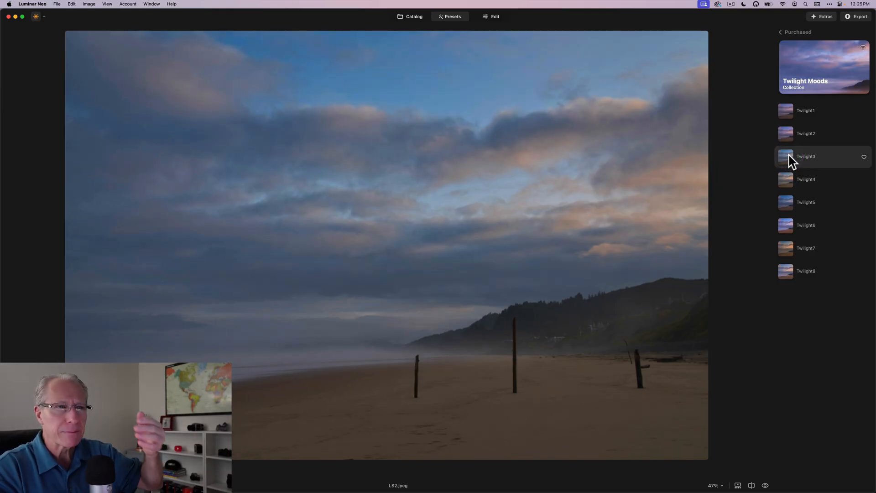
pyautogui.click(786, 179)
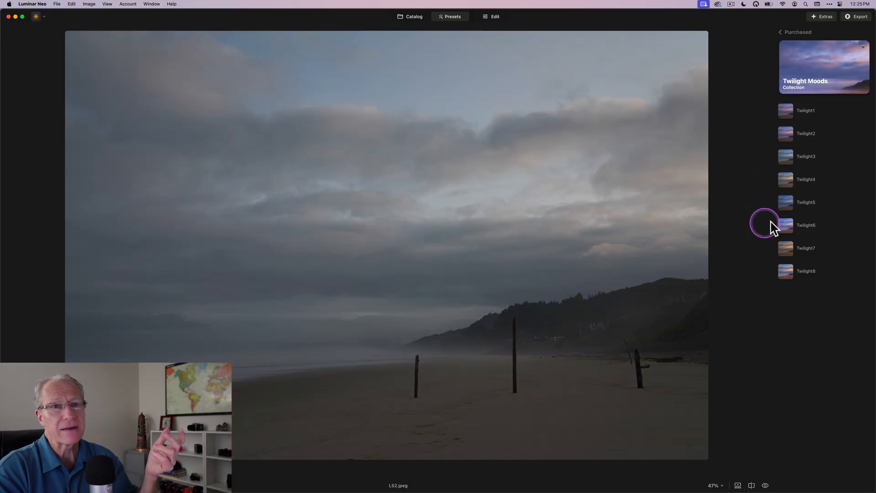
pyautogui.click(787, 224)
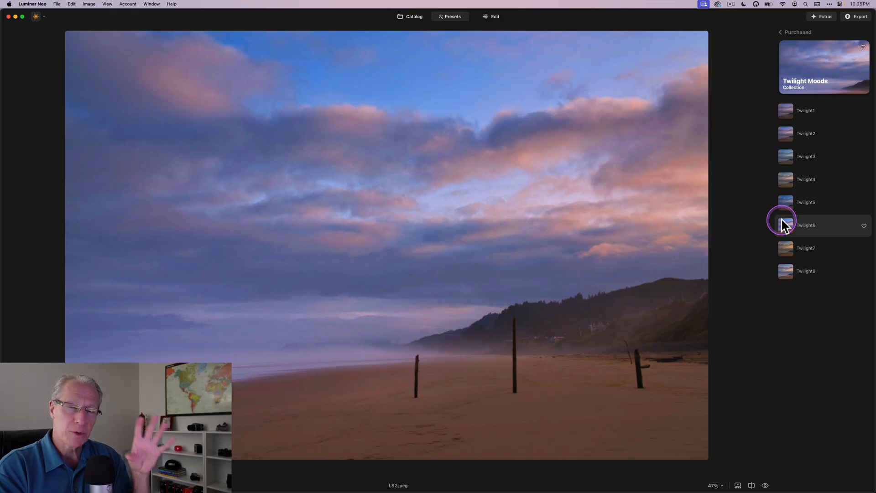
pyautogui.click(785, 225)
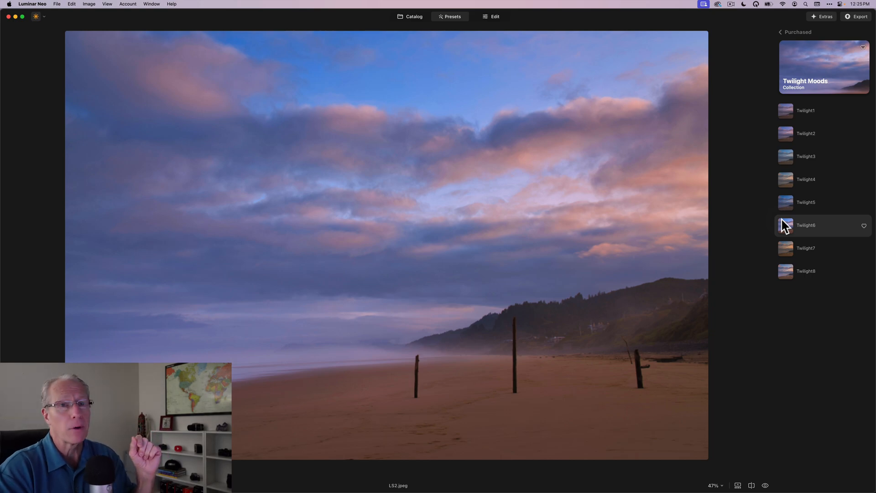
pyautogui.click(785, 248)
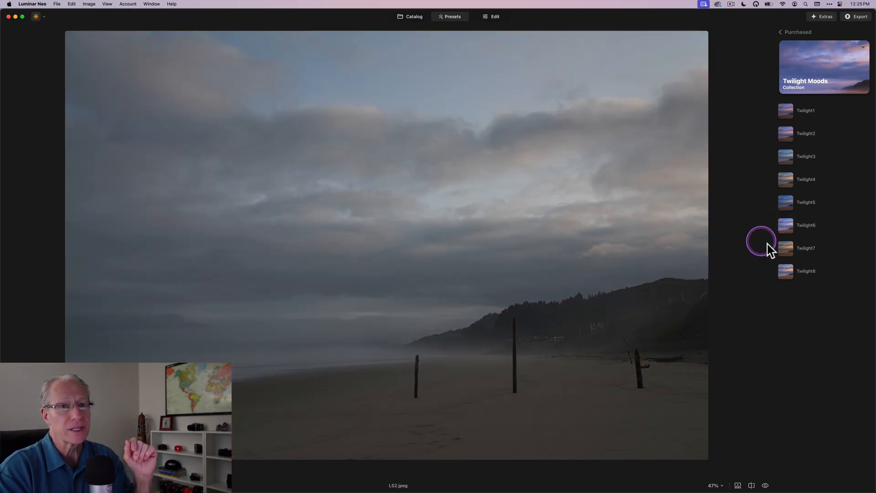
pyautogui.click(786, 271)
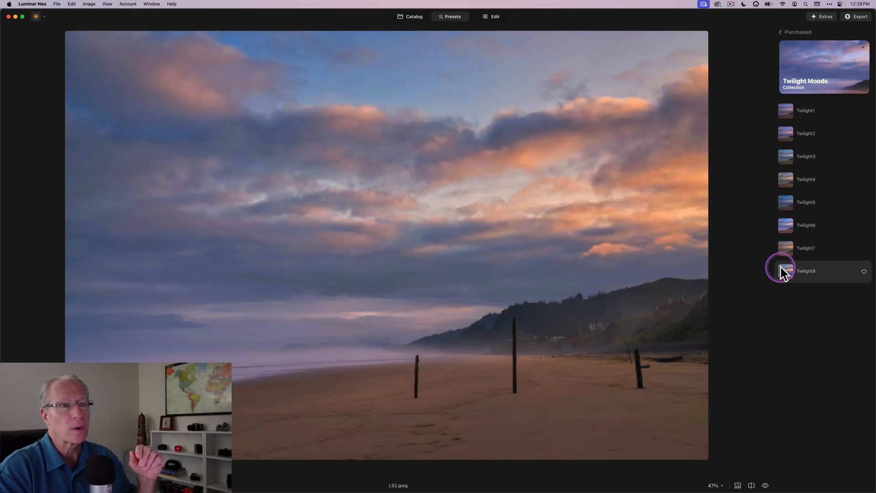
pyautogui.click(786, 271)
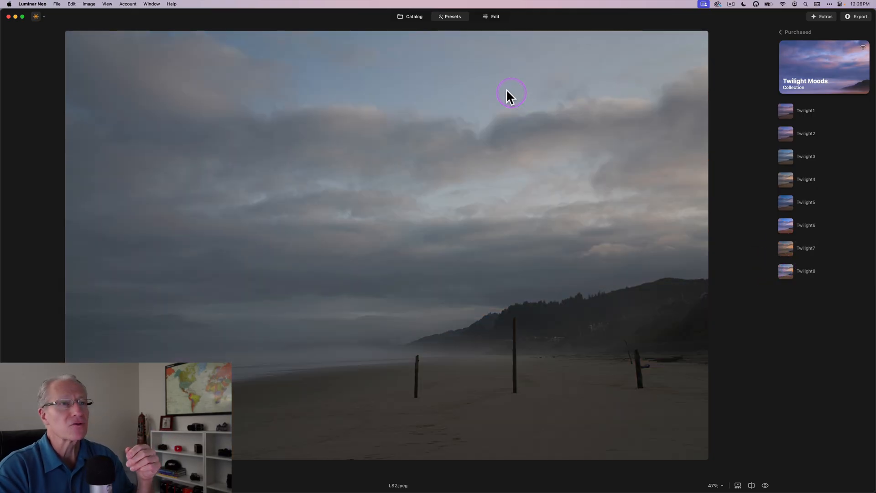
# Step: Return to the Catalog grid of the three photos
pyautogui.click(412, 16)
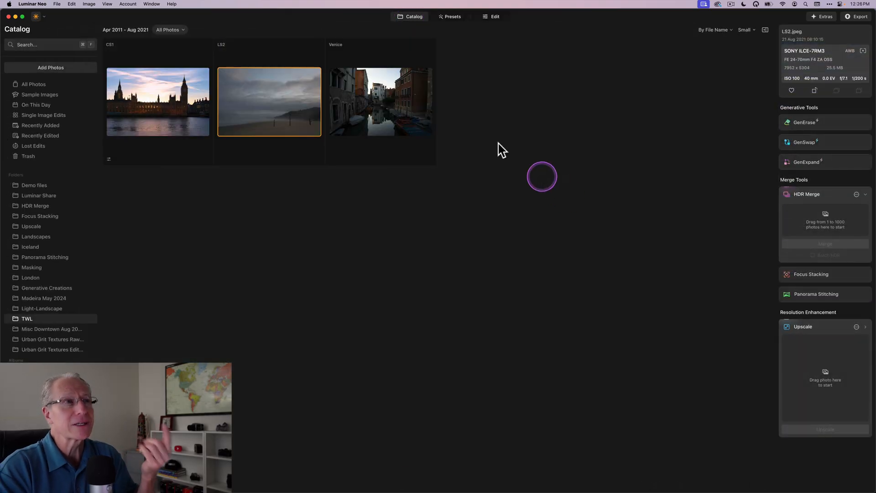
# Step: Open the Venice canal photo in Presets and preview Twilight1 through Twilight5 on it
pyautogui.click(496, 16)
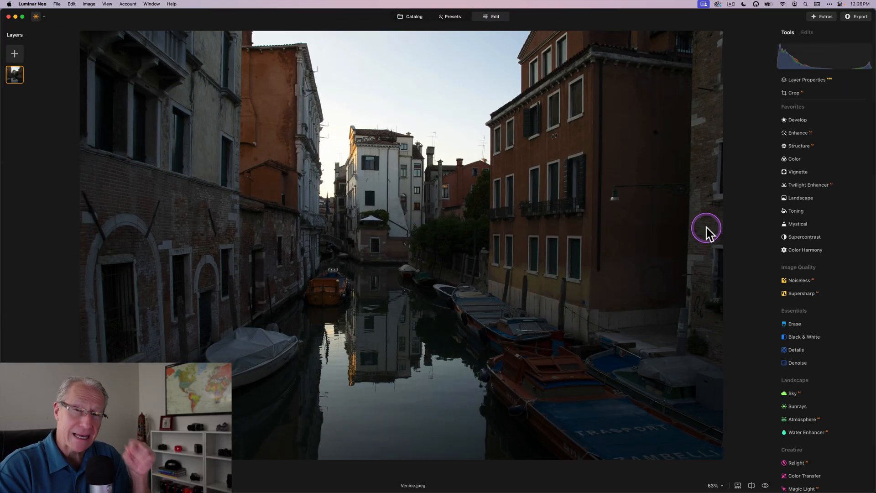
pyautogui.click(451, 17)
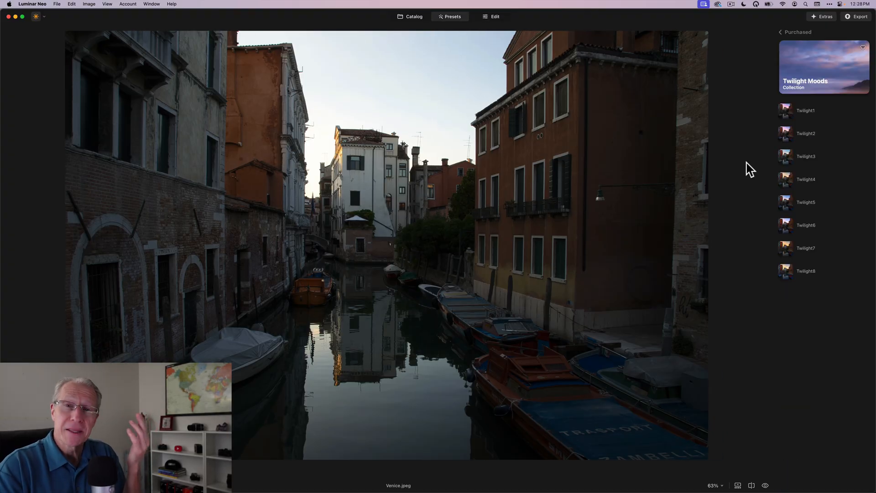
pyautogui.click(786, 111)
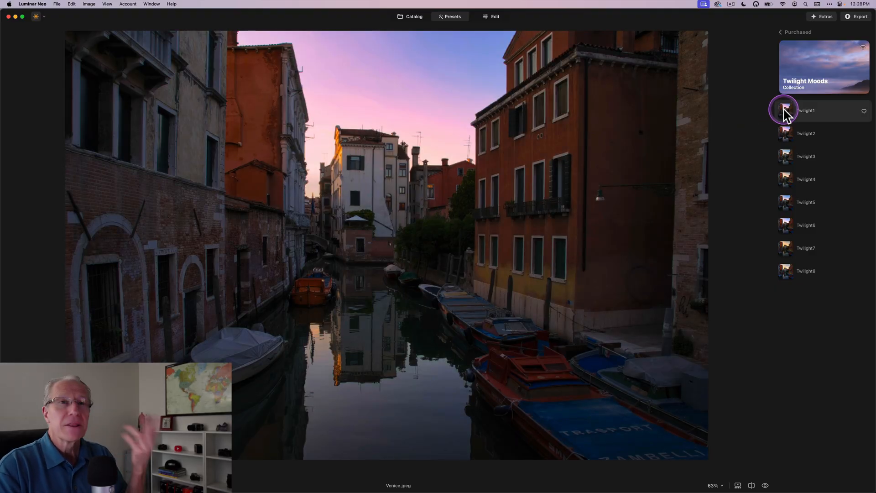
pyautogui.moveTo(788, 132)
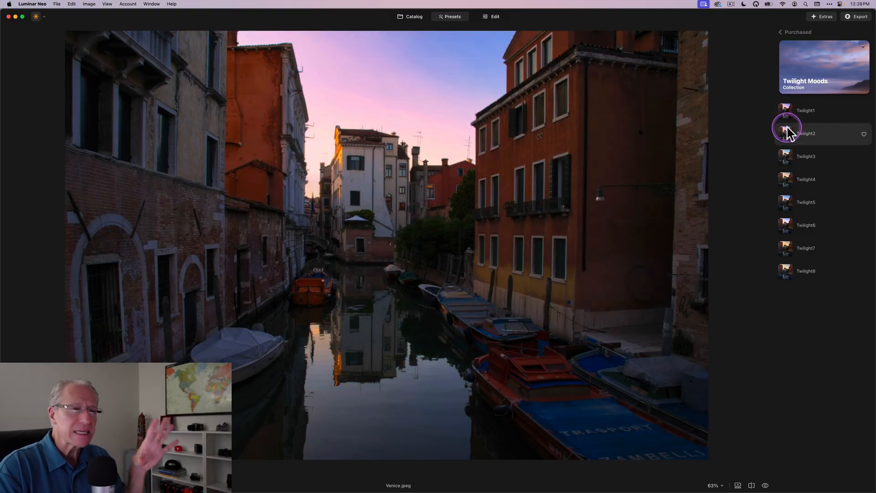
pyautogui.click(785, 156)
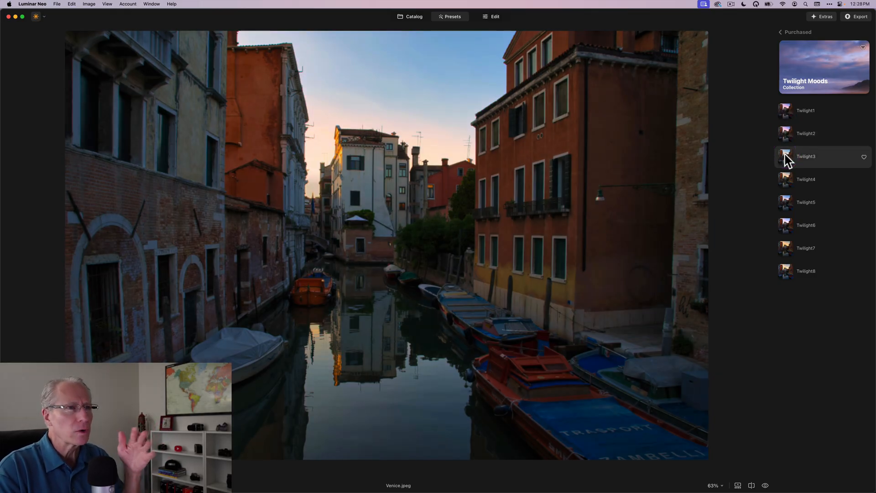
pyautogui.click(785, 179)
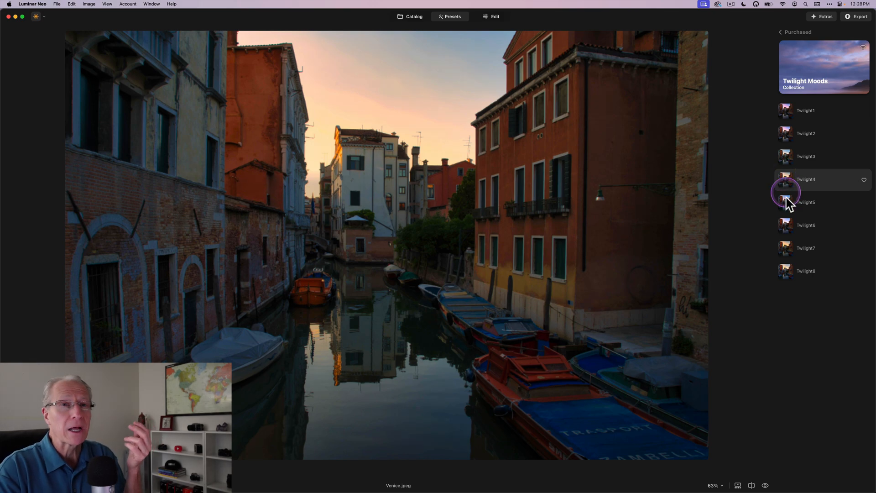
pyautogui.click(785, 202)
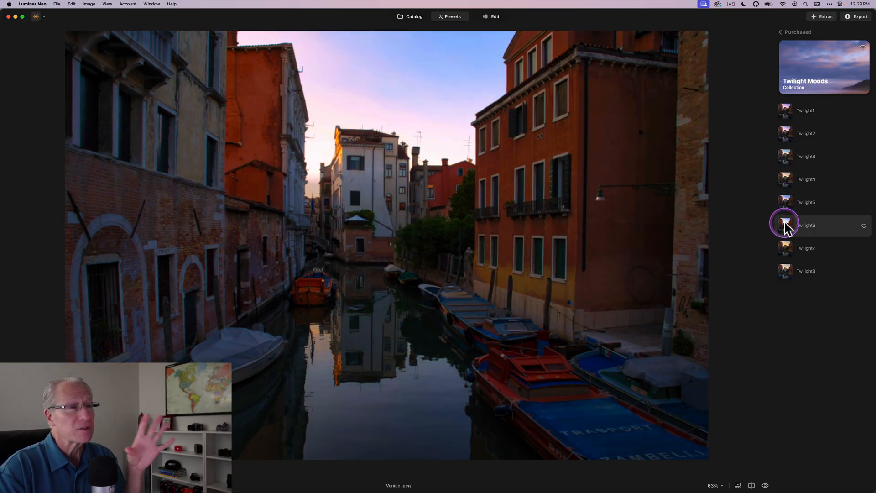
# Step: Preview the remaining Twilight looks, apply Twilight7 to the canal photo and return to Edit
pyautogui.click(785, 248)
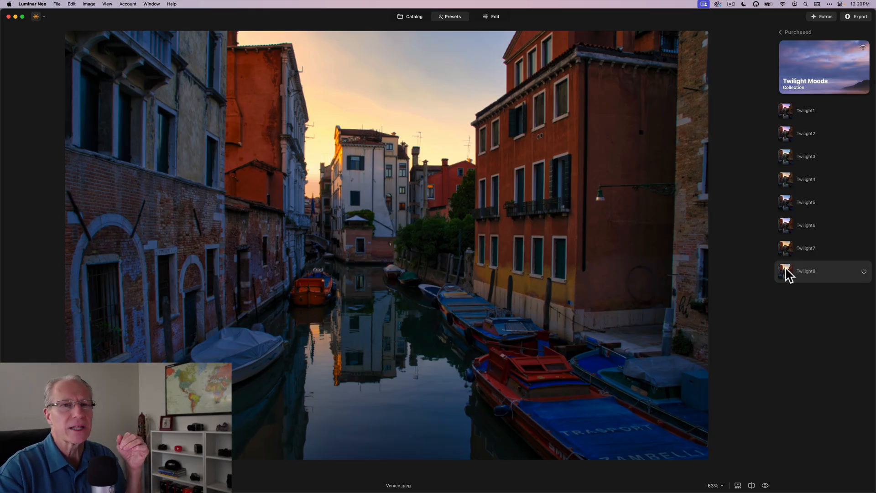
pyautogui.click(786, 248)
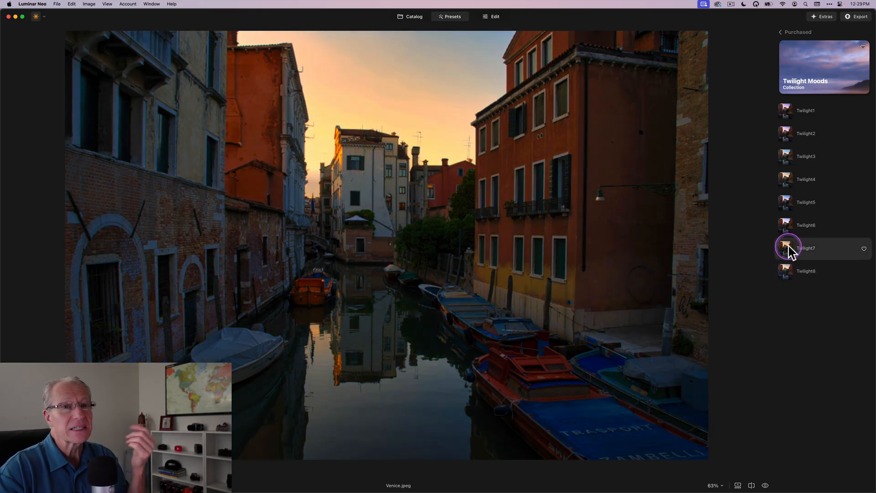
pyautogui.click(786, 248)
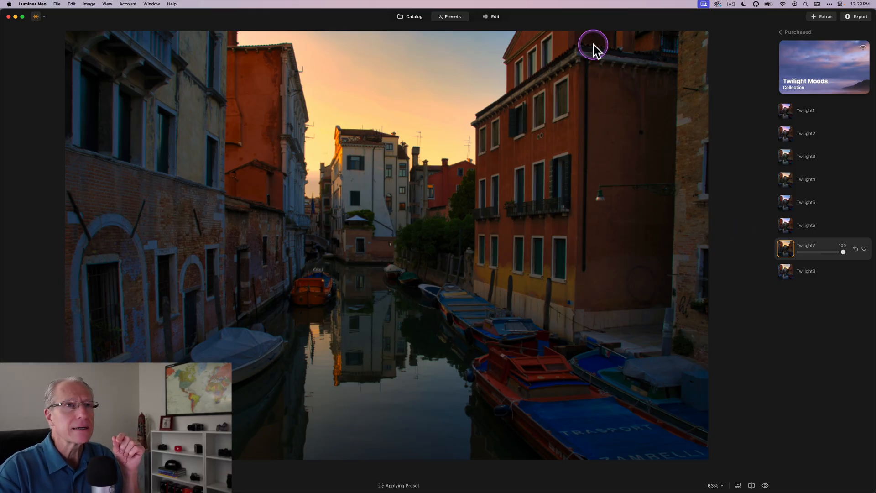
pyautogui.click(496, 16)
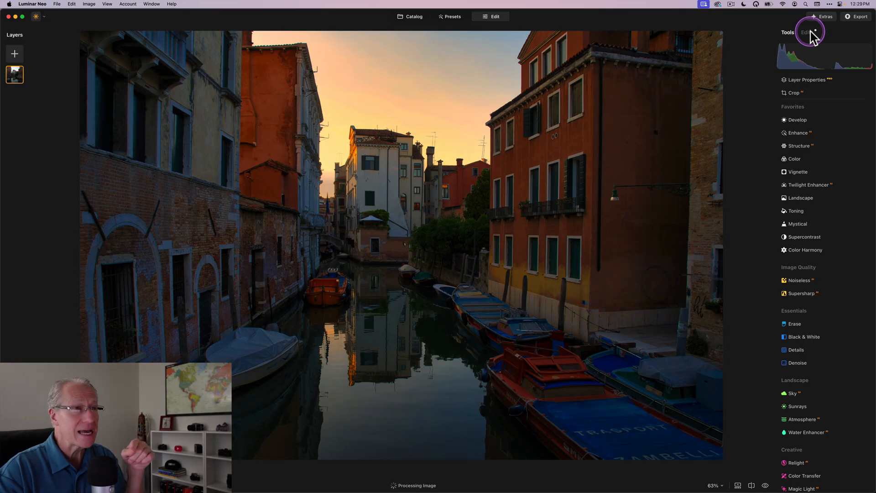
pyautogui.click(805, 32)
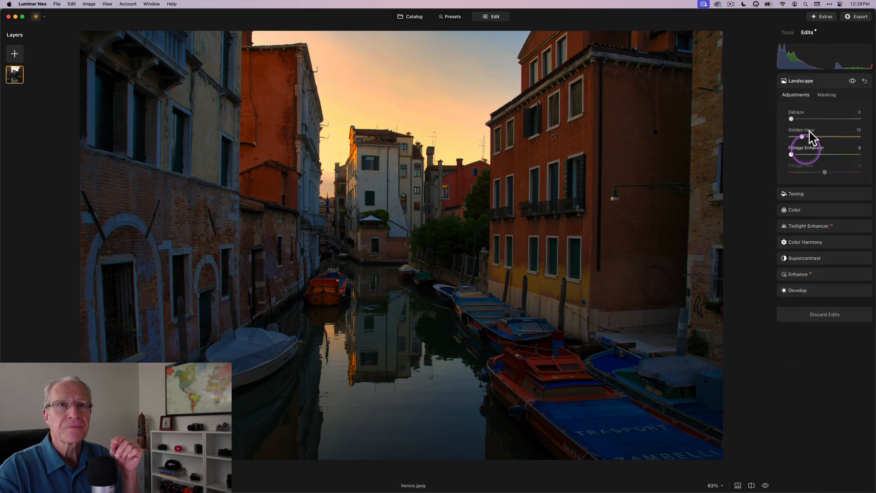
pyautogui.click(801, 80)
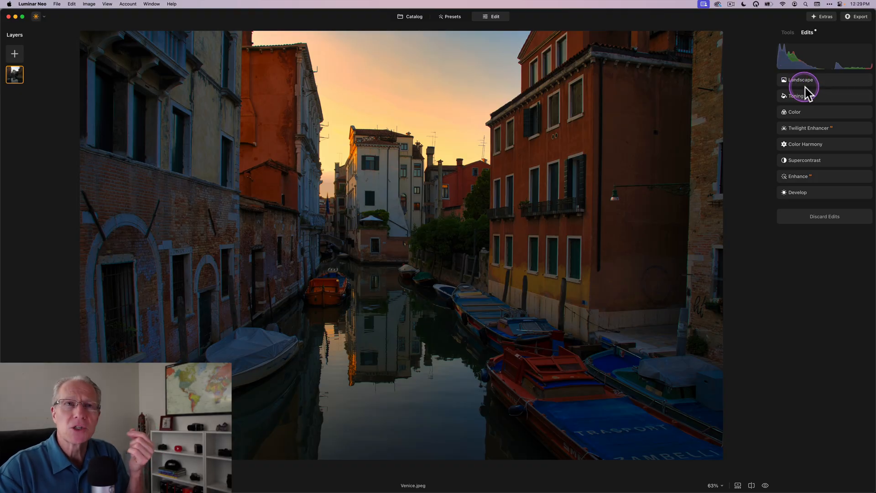
pyautogui.click(787, 33)
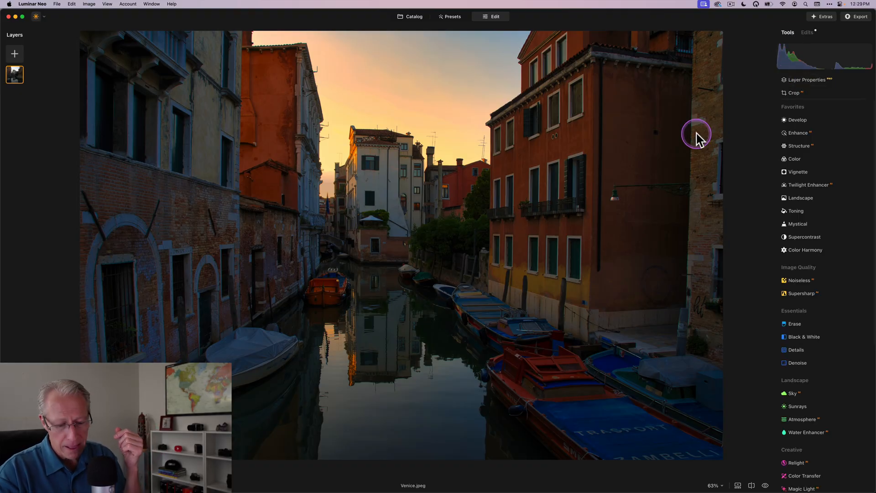